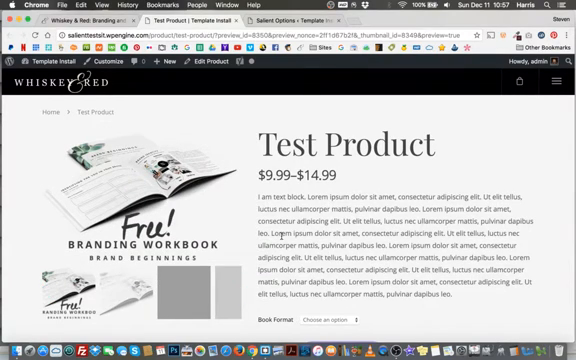
# - Scroll through the Test Product storefront page and view the Book Format dropdown choices
pyautogui.scroll(-3)
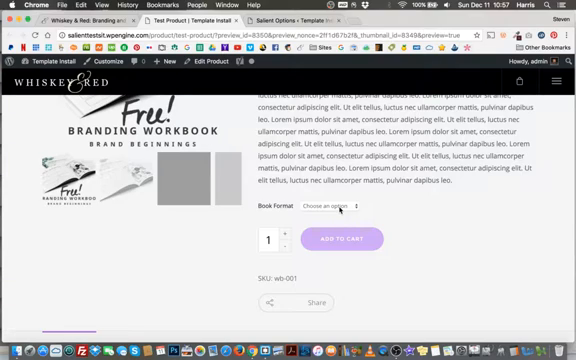
pyautogui.click(337, 208)
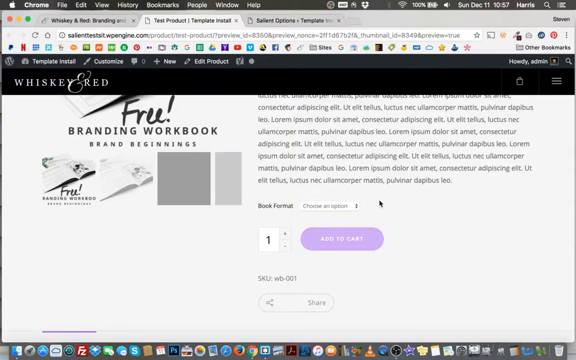
pyautogui.scroll(-3)
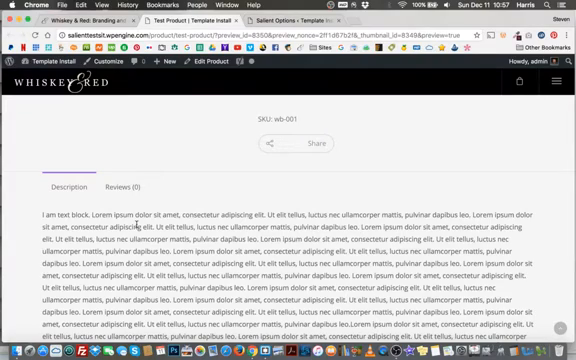
pyautogui.moveTo(237, 188)
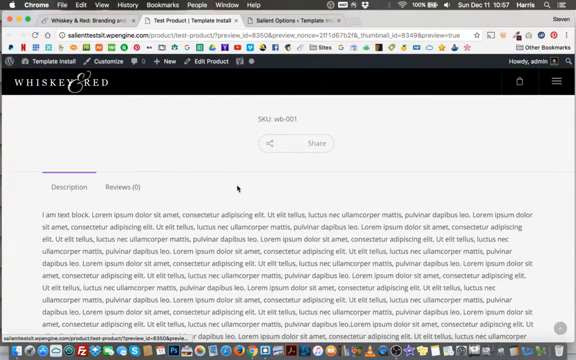
pyautogui.scroll(3)
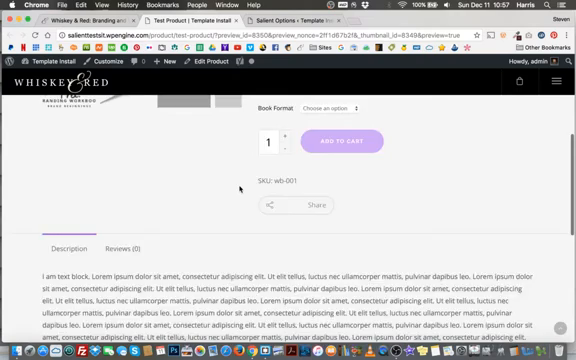
pyautogui.scroll(3)
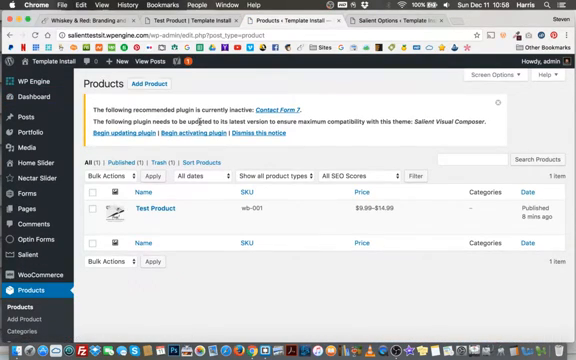
# - Start a new blank product from the Add Product button on the Products list
pyautogui.click(148, 86)
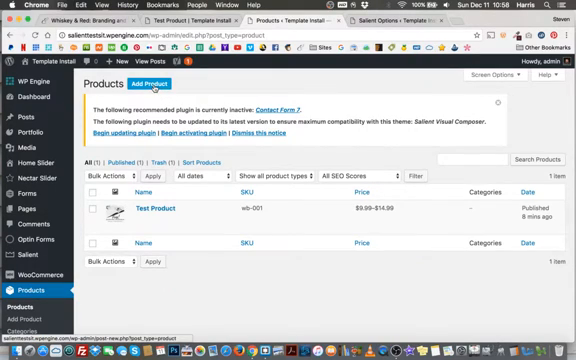
pyautogui.click(138, 87)
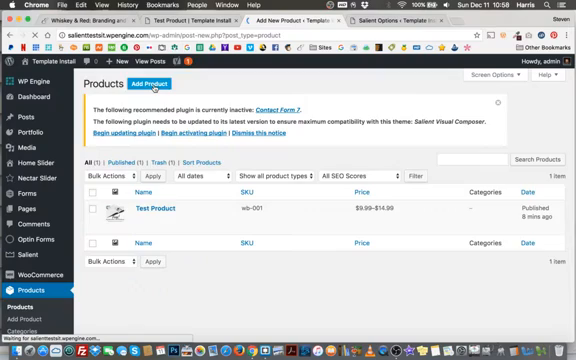
pyautogui.click(142, 85)
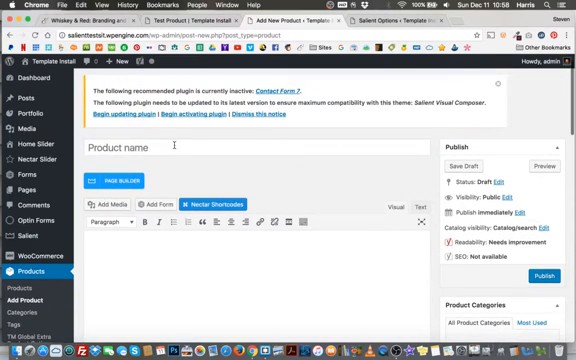
# - Enter 'Test Product 2' as the product name, then scroll toward Product Categories
pyautogui.write('Tes')
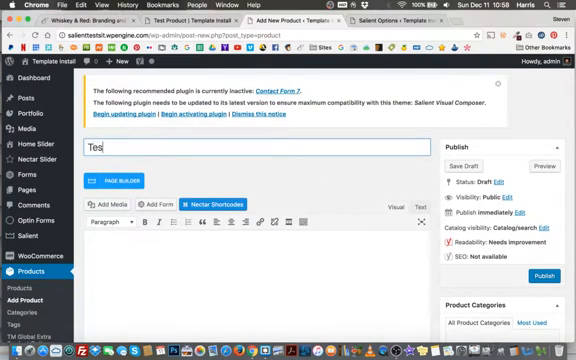
pyautogui.write('t Product 2')
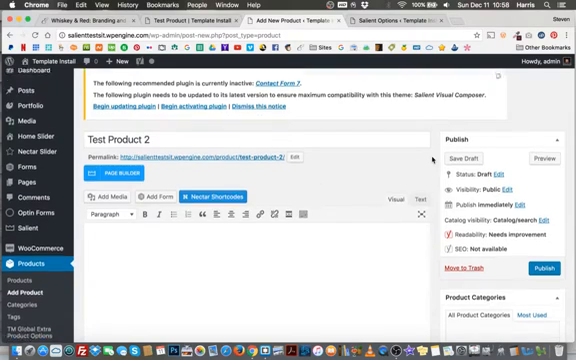
pyautogui.scroll(-3)
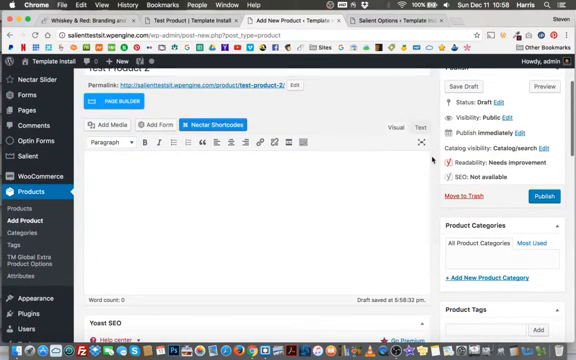
pyautogui.scroll(-3)
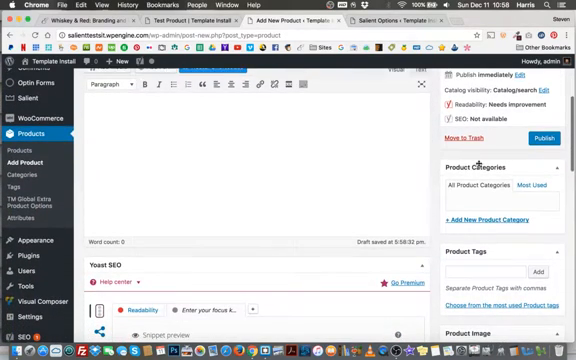
pyautogui.scroll(-3)
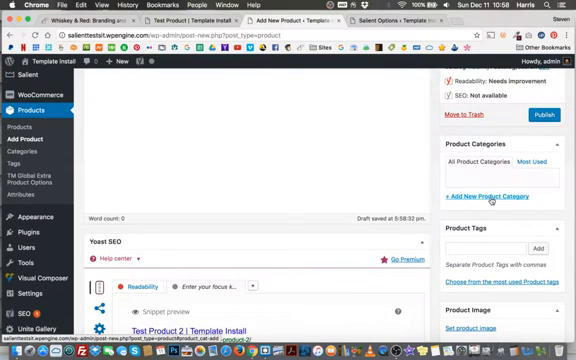
# - Add new categories Books and Workbooks, with Books as Workbooks' parent category
pyautogui.click(480, 197)
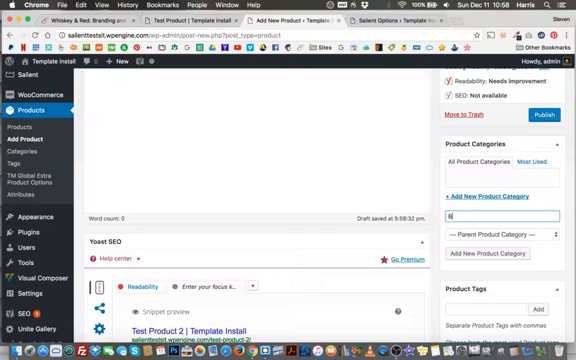
pyautogui.write('ooks')
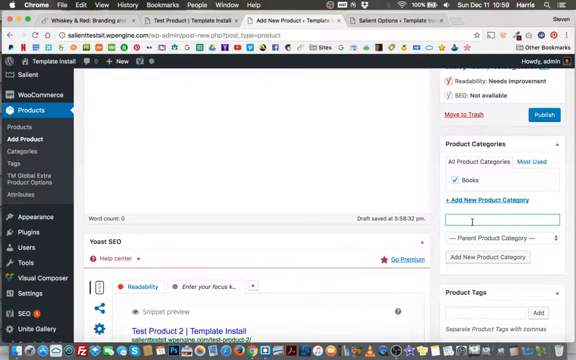
pyautogui.write('Works')
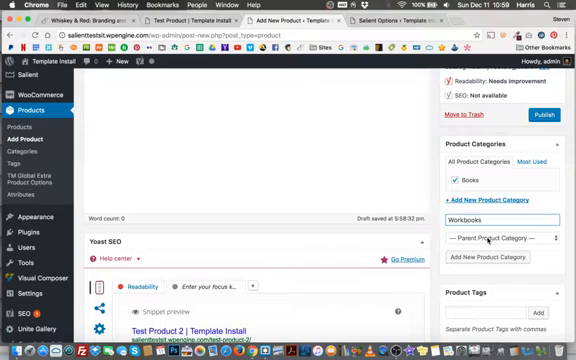
pyautogui.click(508, 238)
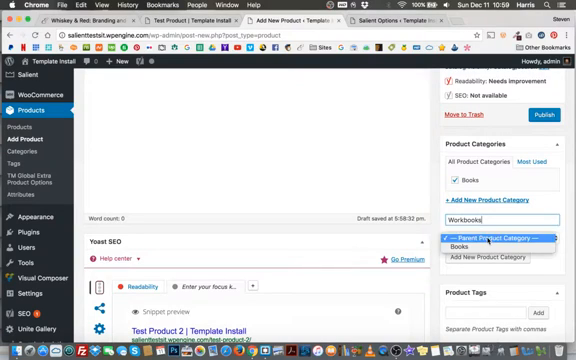
pyautogui.click(463, 237)
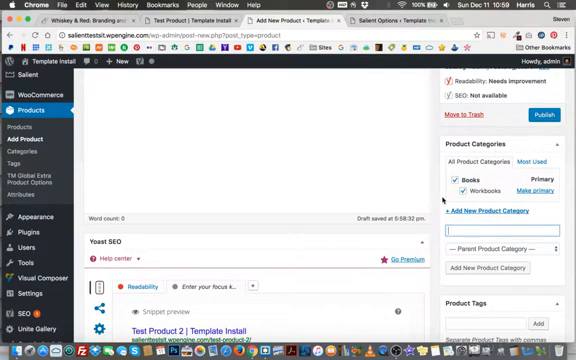
pyautogui.scroll(-3)
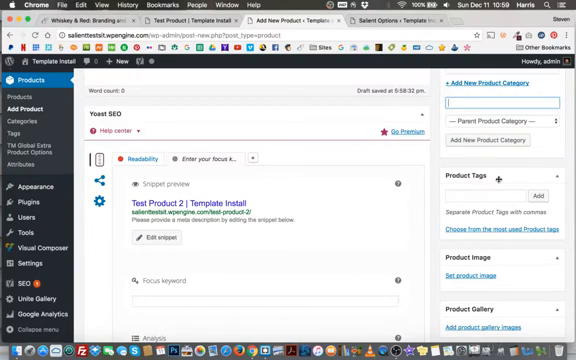
# - Add four Media Library images to the product gallery
pyautogui.scroll(-3)
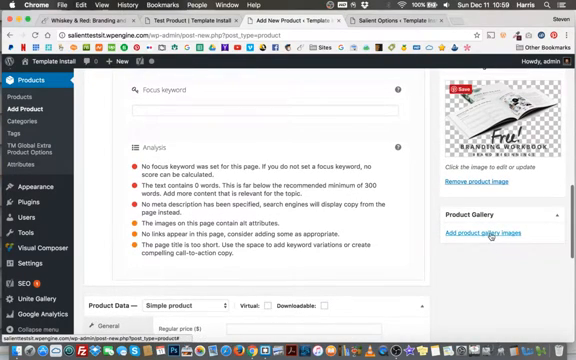
pyautogui.click(490, 233)
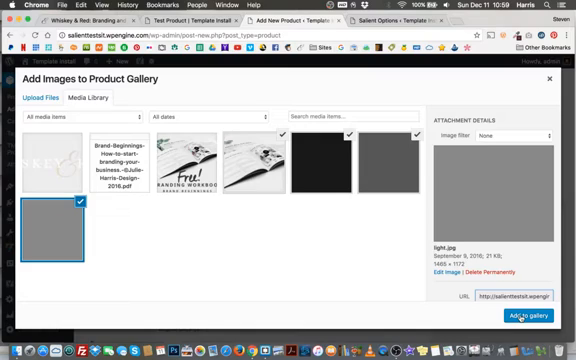
pyautogui.click(524, 317)
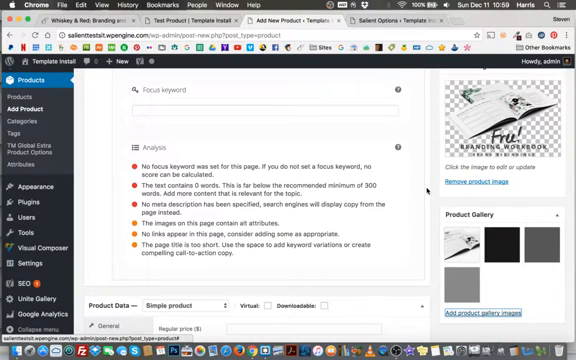
pyautogui.scroll(-3)
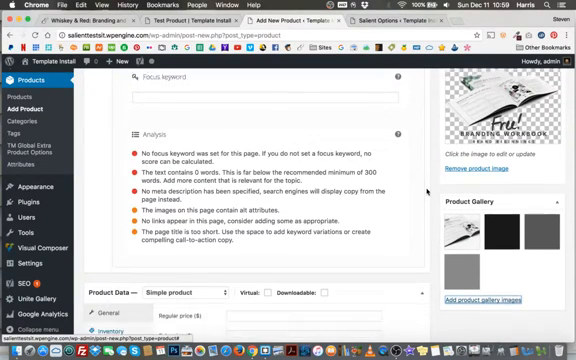
pyautogui.scroll(-3)
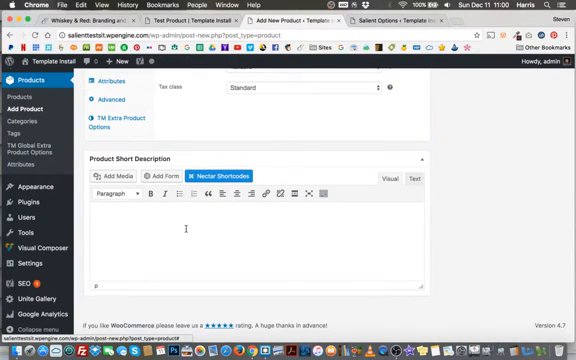
# - Put the lorem ipsum placeholder paragraph into the Product Short Description editor
pyautogui.scroll(3)
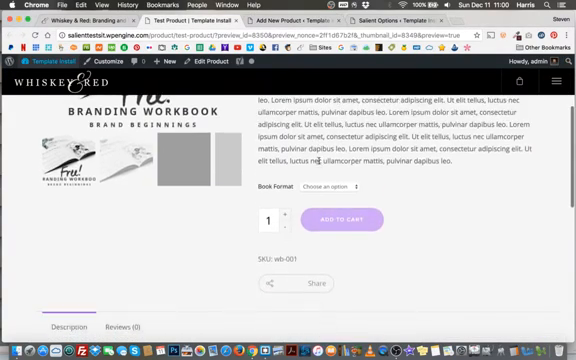
pyautogui.scroll(-3)
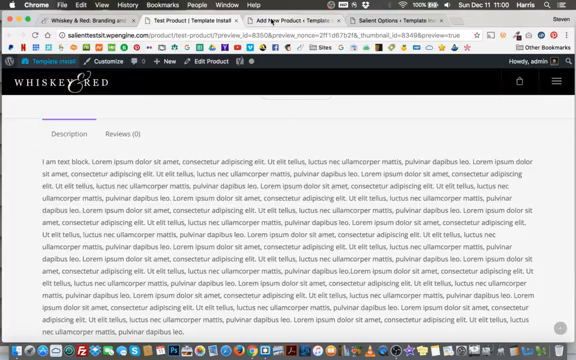
pyautogui.click(306, 18)
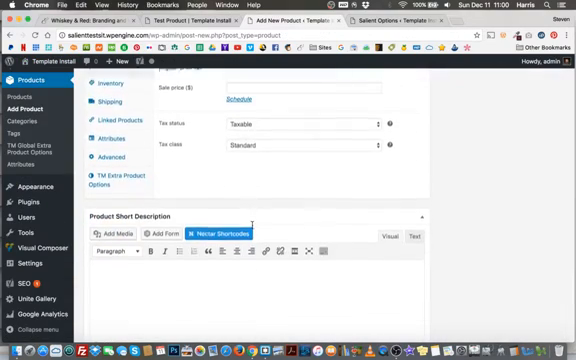
pyautogui.scroll(-3)
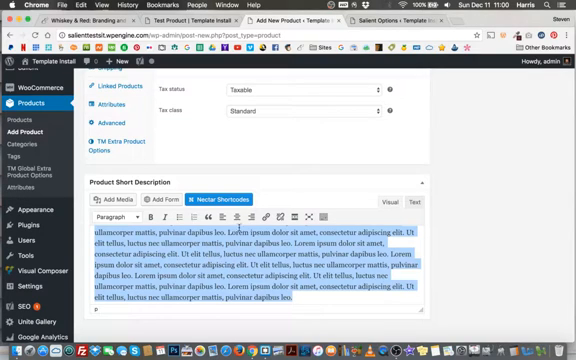
pyautogui.moveTo(321, 216)
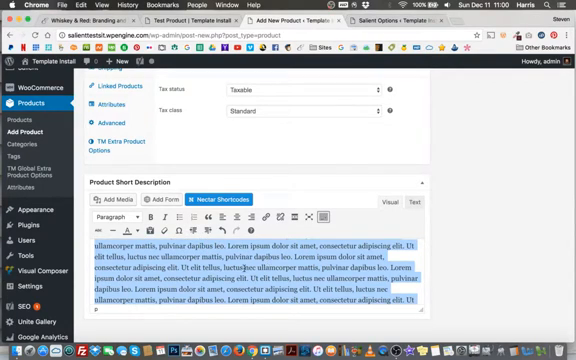
pyautogui.scroll(3)
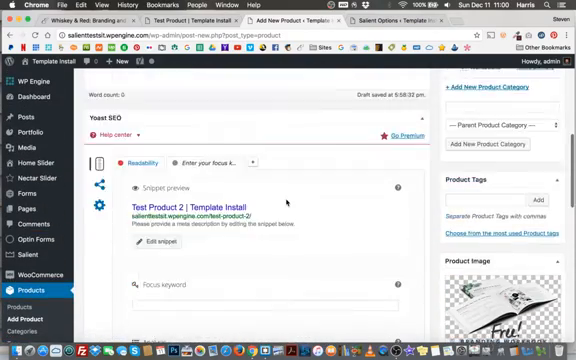
pyautogui.scroll(3)
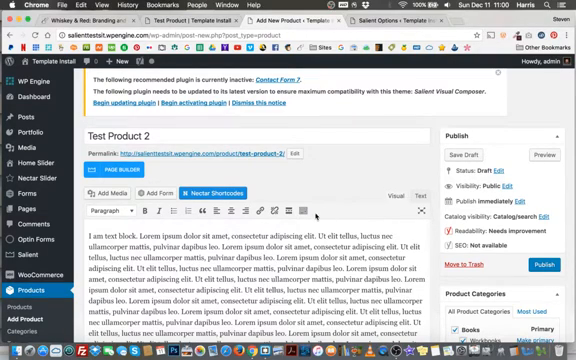
pyautogui.scroll(-3)
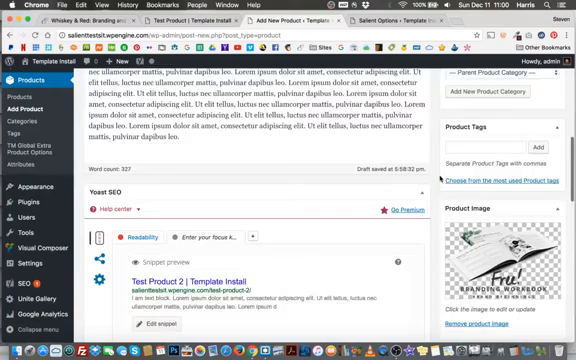
pyautogui.scroll(-3)
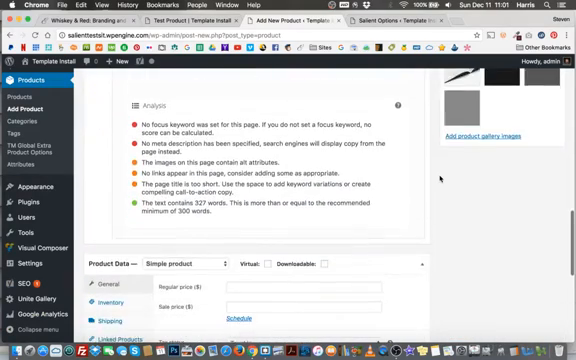
# - Set the Regular price in Product Data General to 14.99
pyautogui.scroll(-3)
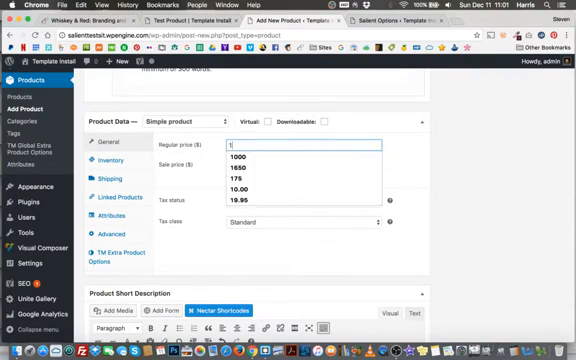
pyautogui.write('14')
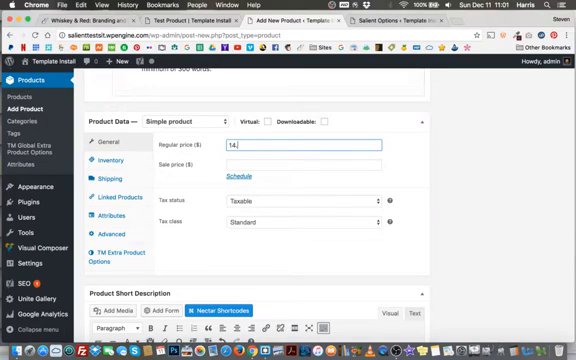
pyautogui.write('.99')
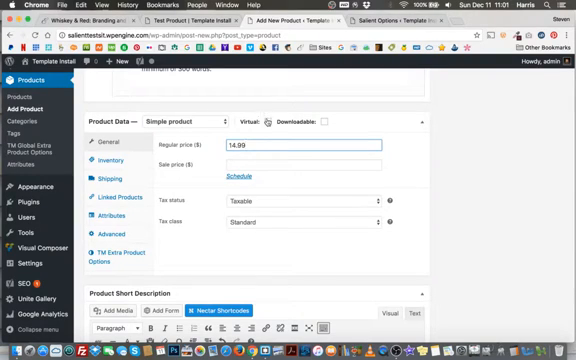
pyautogui.moveTo(322, 120)
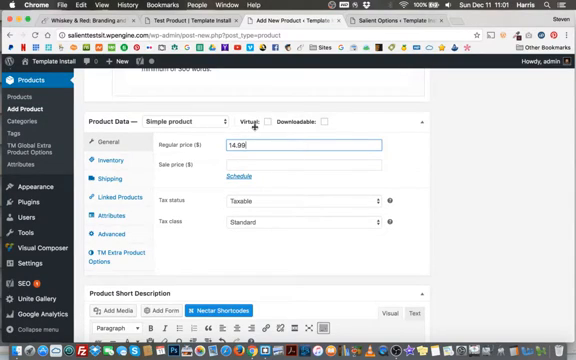
pyautogui.moveTo(247, 118)
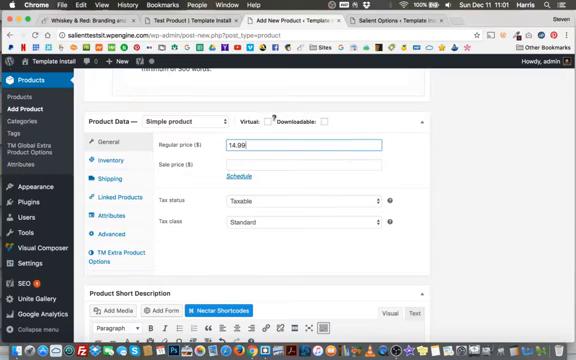
pyautogui.moveTo(337, 120)
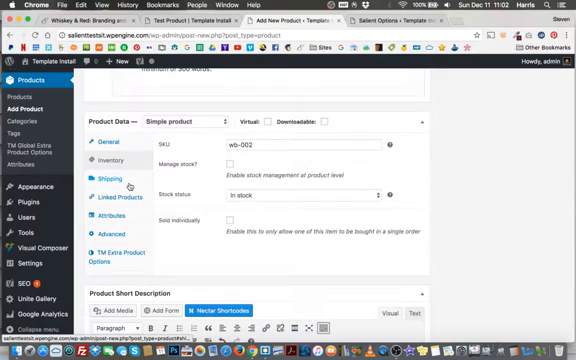
pyautogui.click(108, 178)
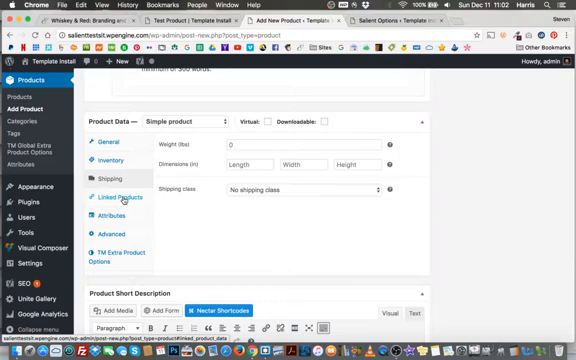
pyautogui.click(120, 197)
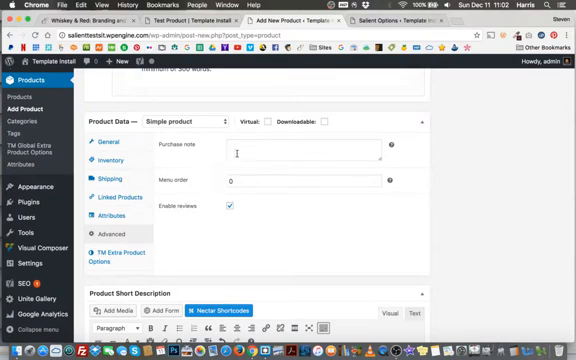
pyautogui.moveTo(195, 205)
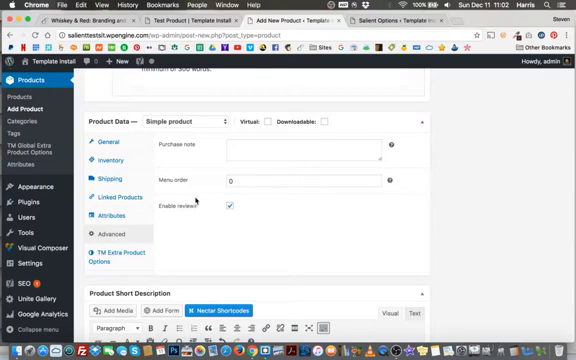
pyautogui.scroll(3)
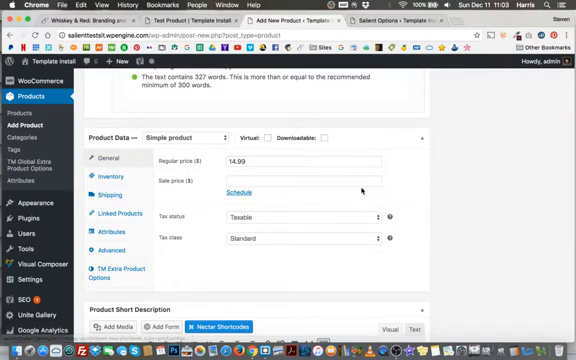
# - Scroll the storefront preview to check the $14.99 price, gallery, SKU wb-002 and categories
pyautogui.scroll(3)
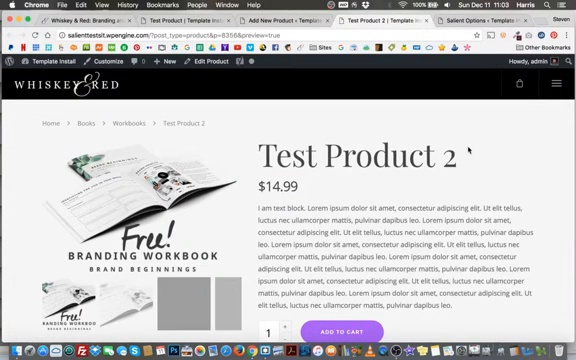
pyautogui.scroll(-3)
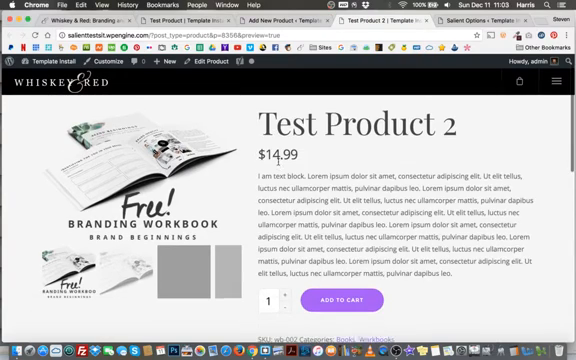
pyautogui.scroll(-3)
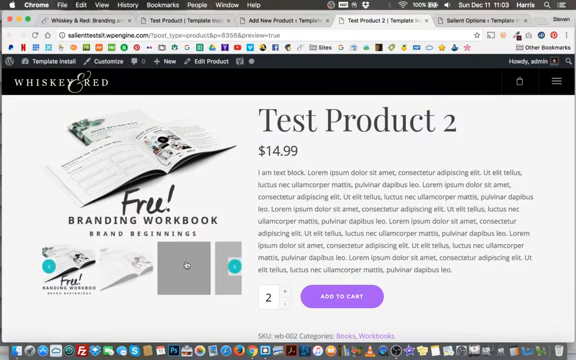
pyautogui.scroll(-3)
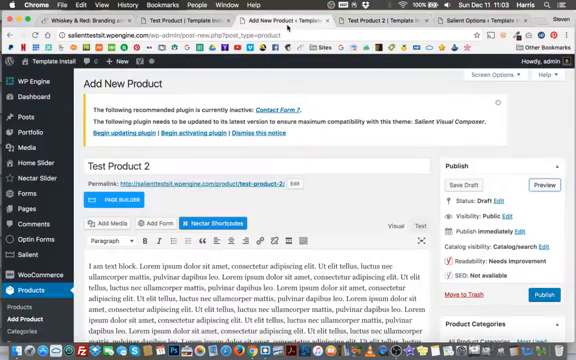
# - Publish the product, then scroll the Edit Product page down to Product Data
pyautogui.scroll(-3)
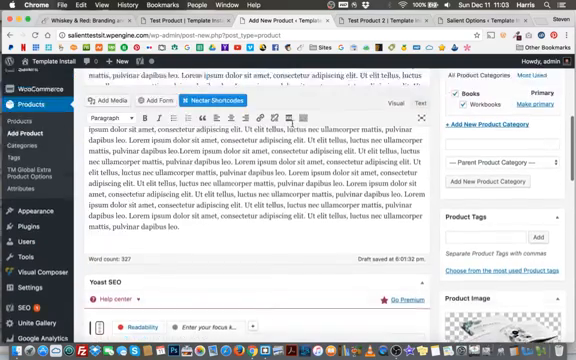
pyautogui.click(543, 294)
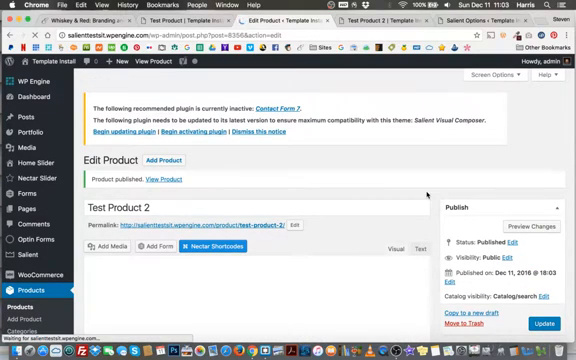
pyautogui.scroll(-3)
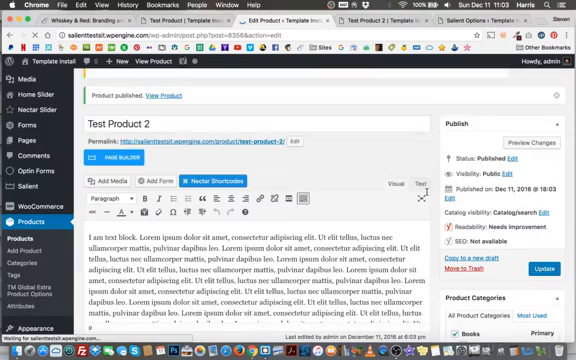
pyautogui.scroll(-3)
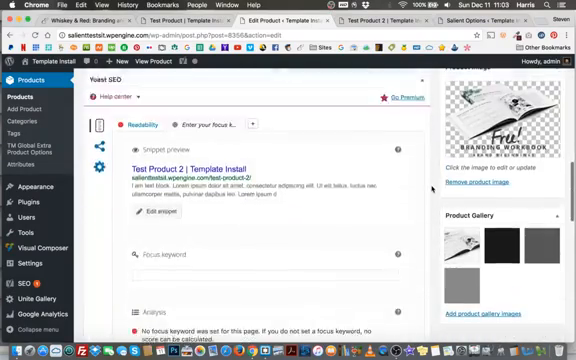
pyautogui.scroll(3)
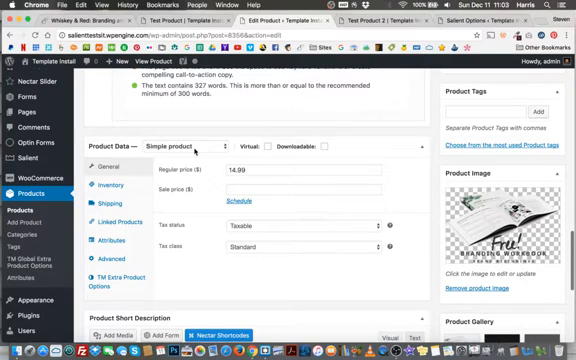
# - Choose Variable product in the Product Data type dropdown
pyautogui.click(194, 148)
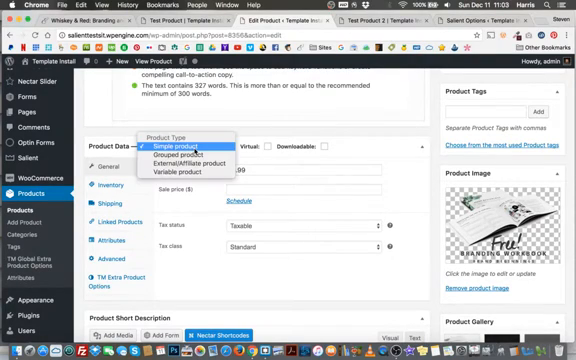
pyautogui.moveTo(193, 180)
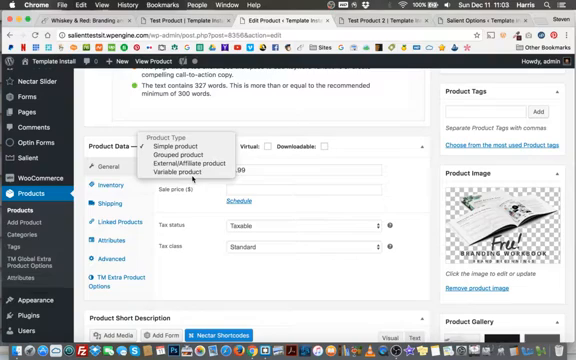
pyautogui.click(177, 173)
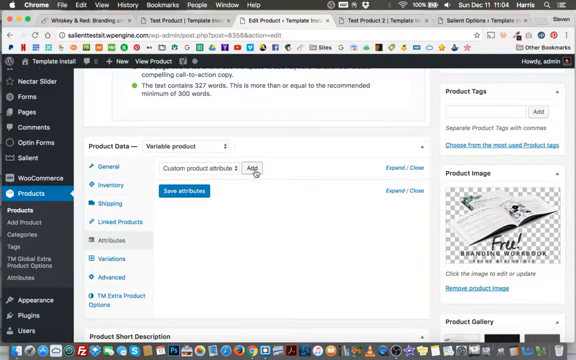
# - Add a custom attribute that is hidden on the product page and used for variations
pyautogui.click(263, 164)
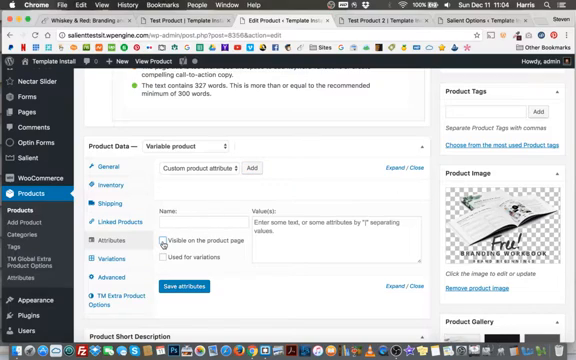
pyautogui.click(160, 261)
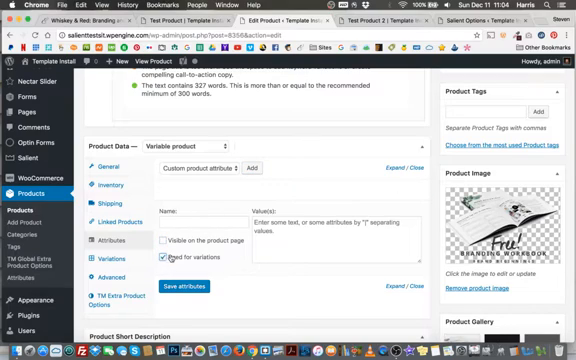
pyautogui.click(200, 223)
pyautogui.write('Book Format')
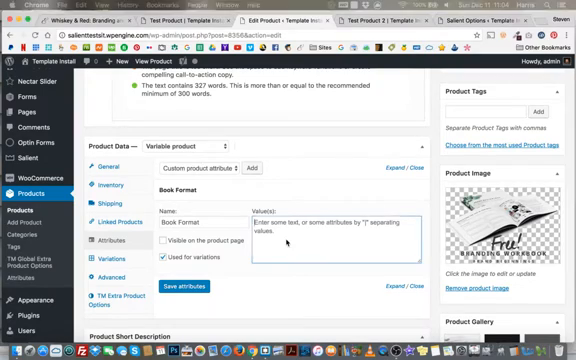
# - Enter the values 'Physical book | eBook', delete the stray kindle value, and save the attribute
pyautogui.write('Physical book | eBook |')
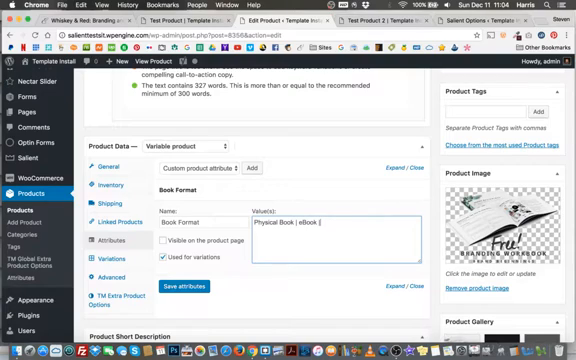
pyautogui.write('ebook -')
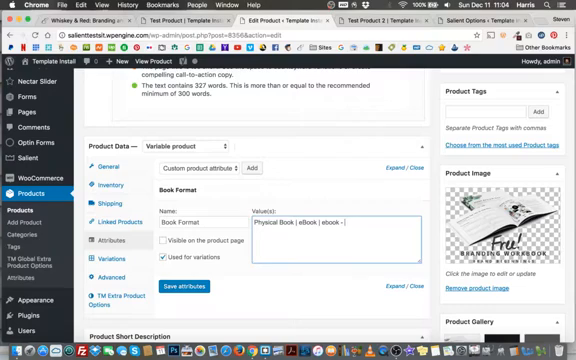
pyautogui.write('kindle')
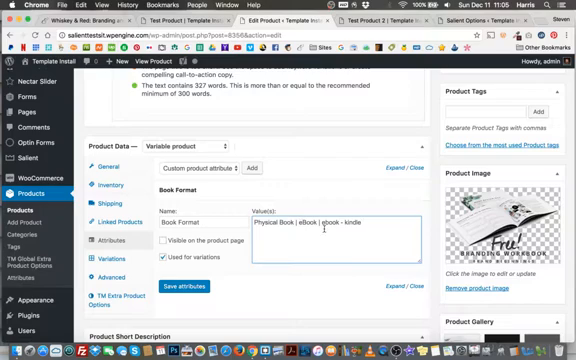
pyautogui.doubleClick(337, 216)
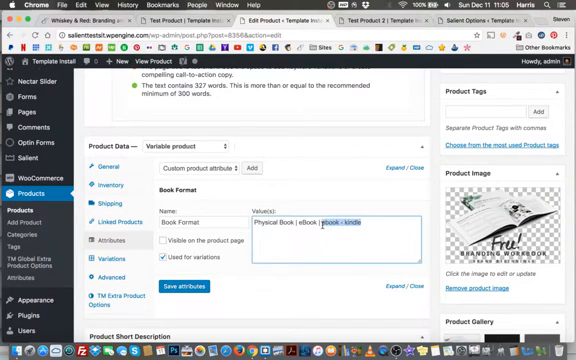
pyautogui.press('backspace')
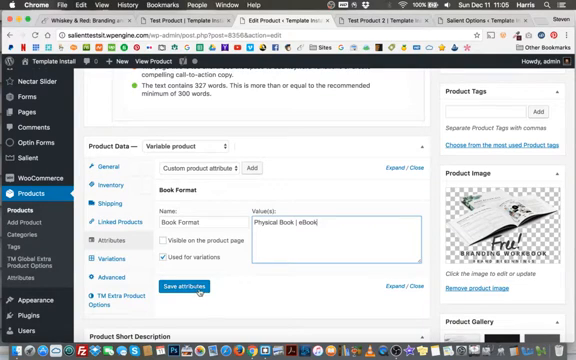
pyautogui.click(178, 287)
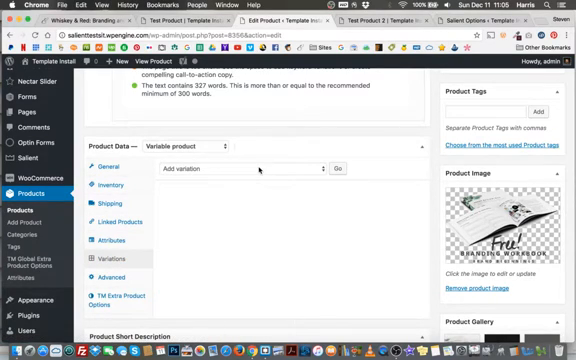
pyautogui.moveTo(301, 171)
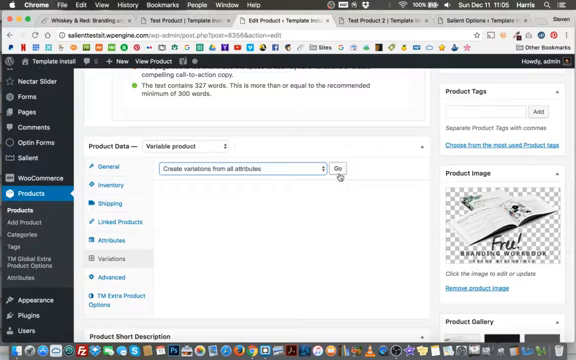
# - Create variations from all attributes, confirm, and dismiss the '2 variations added' notice
pyautogui.click(350, 162)
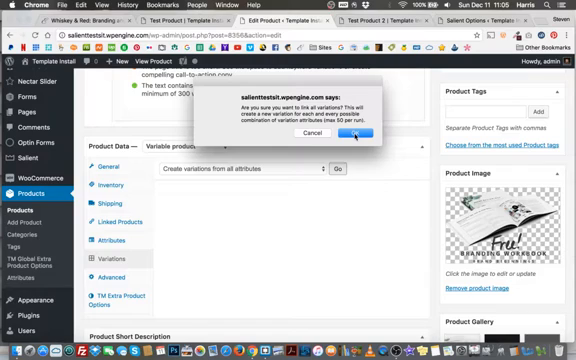
pyautogui.click(349, 135)
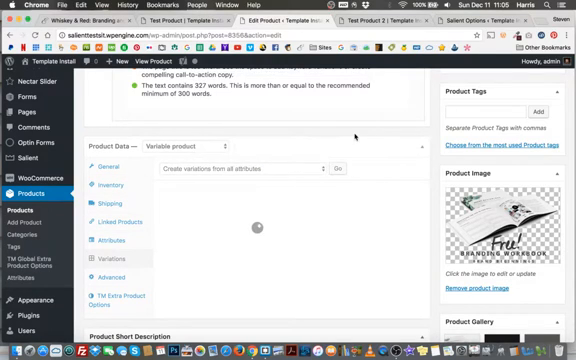
pyautogui.click(345, 166)
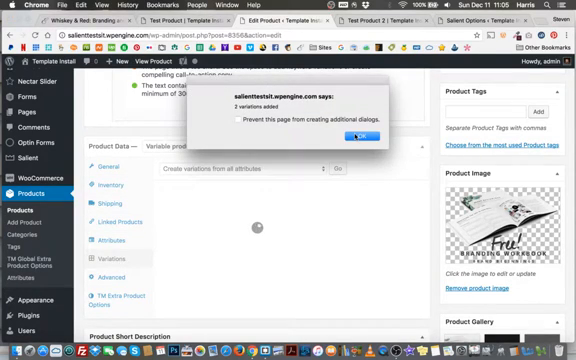
pyautogui.click(352, 134)
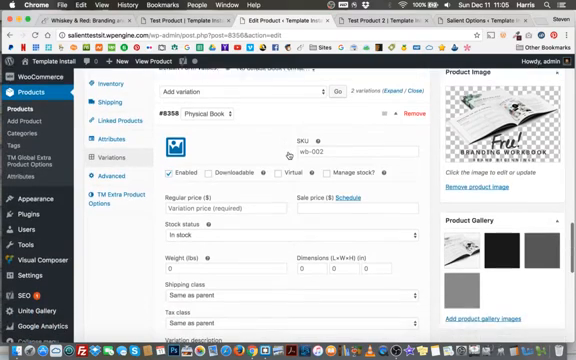
# - Mark the eBook variation as virtual and begin entering its 9.99 regular price
pyautogui.scroll(-3)
pyautogui.write('14.99')
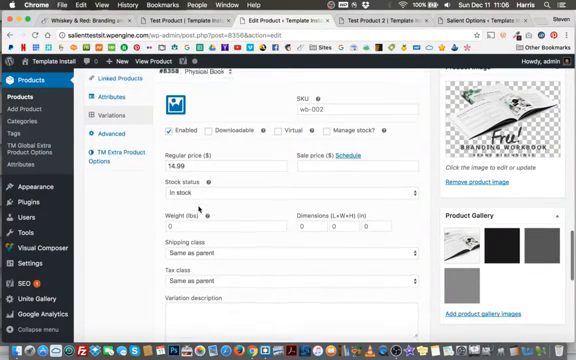
pyautogui.scroll(-3)
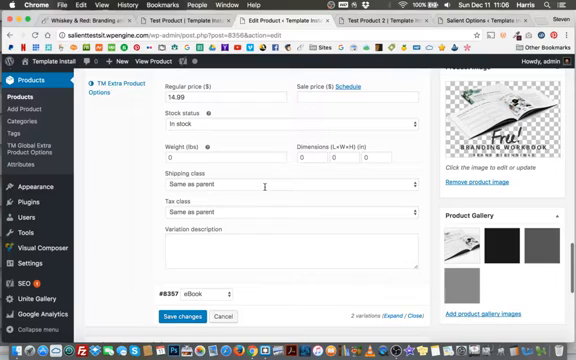
pyautogui.scroll(-3)
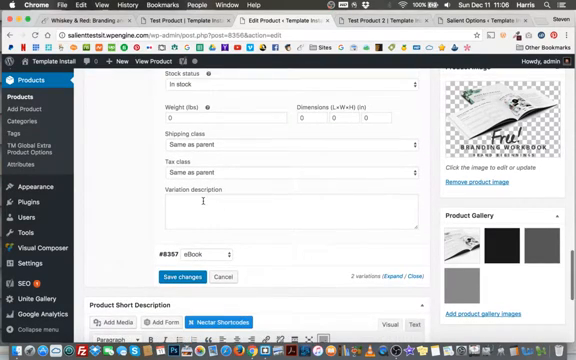
pyautogui.scroll(-3)
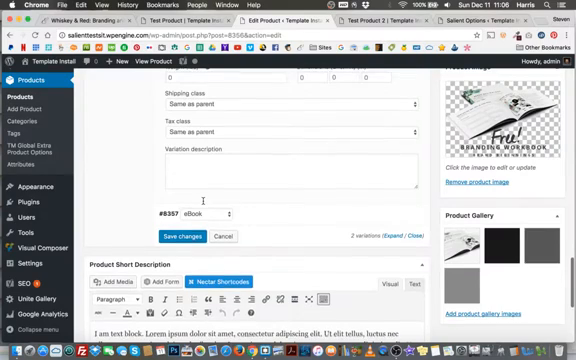
pyautogui.scroll(3)
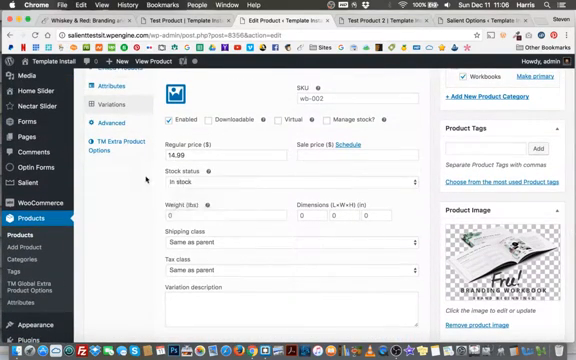
pyautogui.scroll(-3)
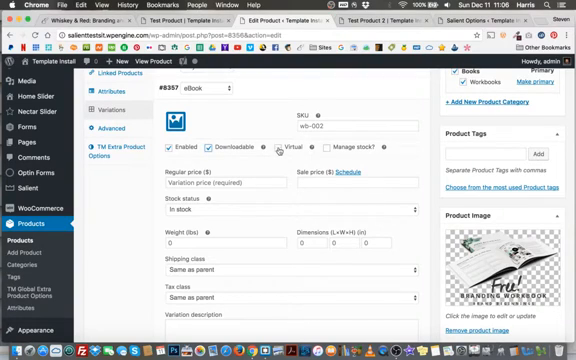
pyautogui.click(272, 149)
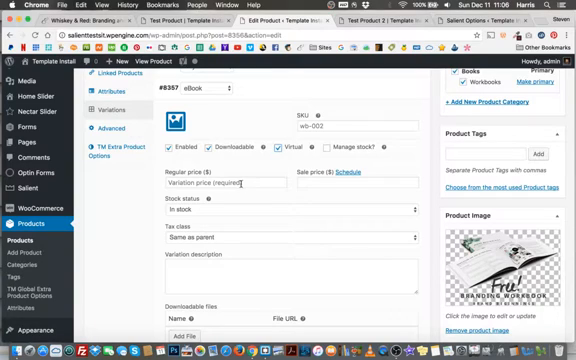
pyautogui.click(222, 187)
pyautogui.write('9.99')
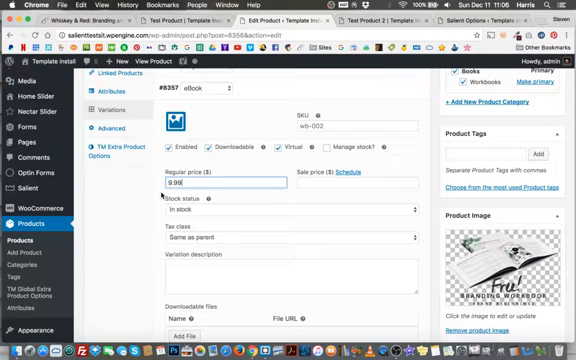
pyautogui.scroll(-3)
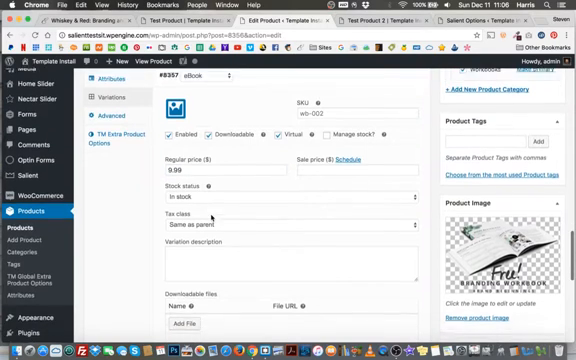
pyautogui.scroll(-3)
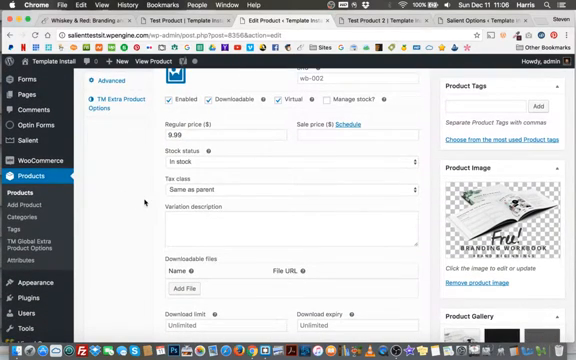
pyautogui.scroll(-3)
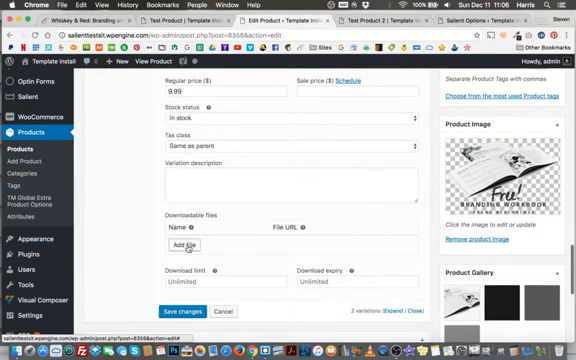
# - Add a downloadable file row for the eBook, pick its file, and name it 'Test Workbook 2'
pyautogui.click(198, 246)
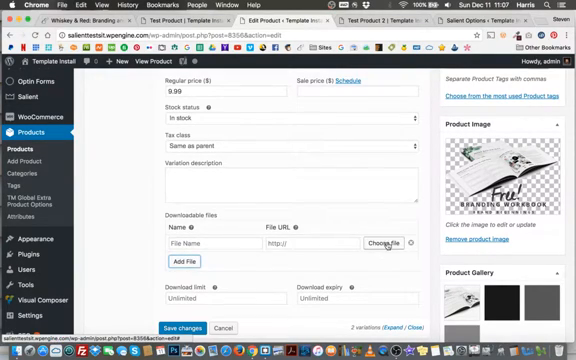
pyautogui.click(380, 243)
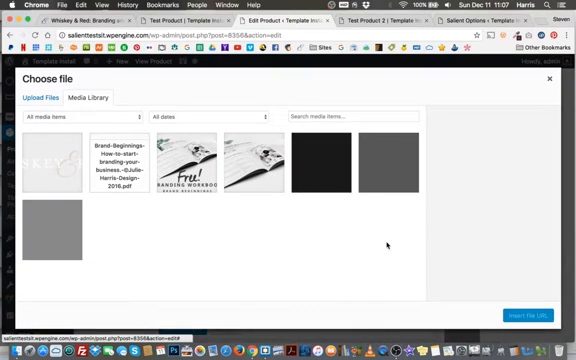
pyautogui.click(128, 160)
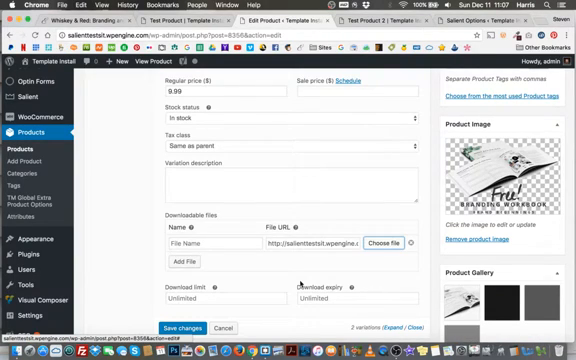
pyautogui.click(210, 244)
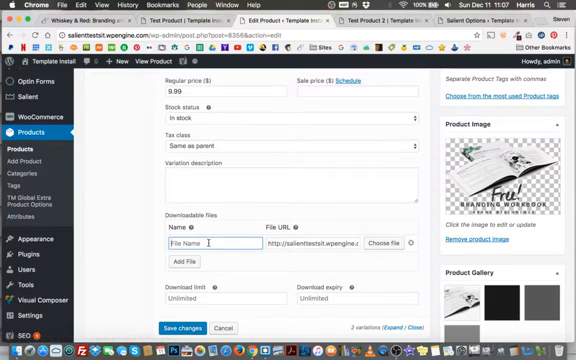
pyautogui.write('Test Workbook 2')
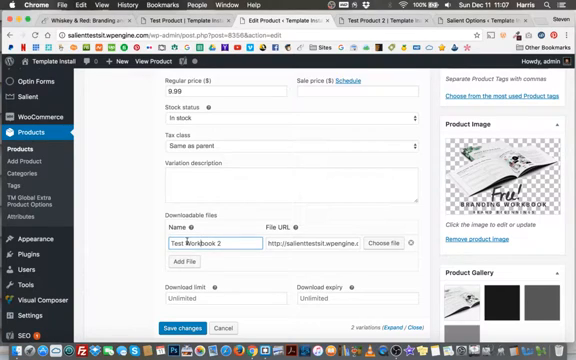
pyautogui.scroll(-3)
pyautogui.write('1')
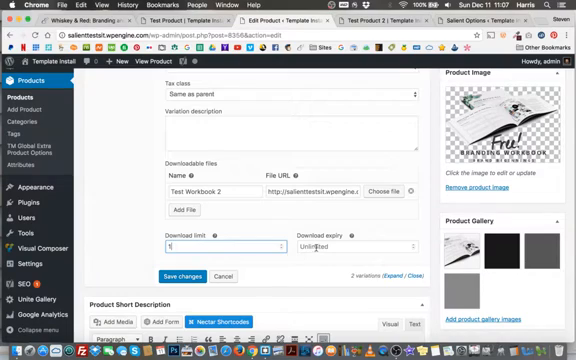
pyautogui.moveTo(339, 229)
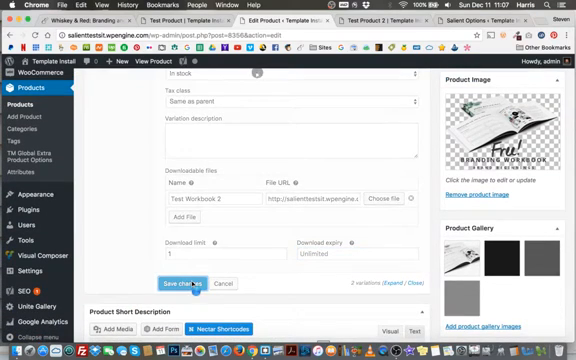
# - On the storefront preview, choose the eBook format to show $9.99, then clear the choice
pyautogui.scroll(-3)
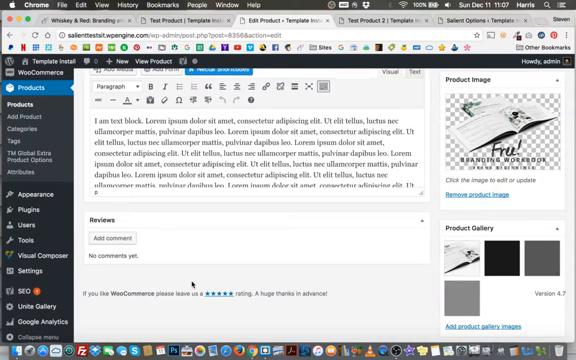
pyautogui.scroll(3)
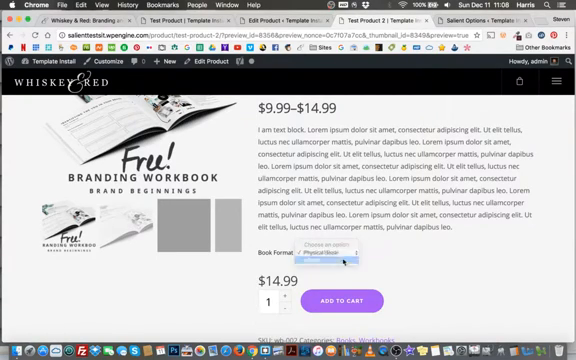
pyautogui.click(337, 262)
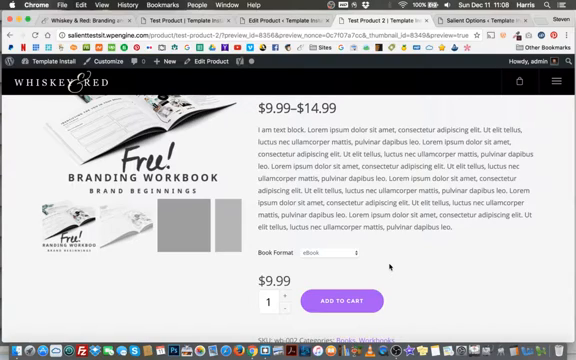
pyautogui.click(328, 252)
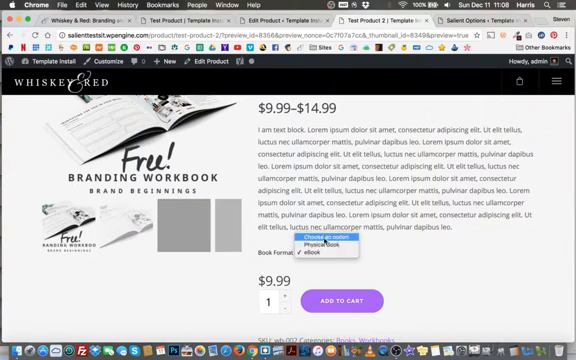
pyautogui.click(330, 248)
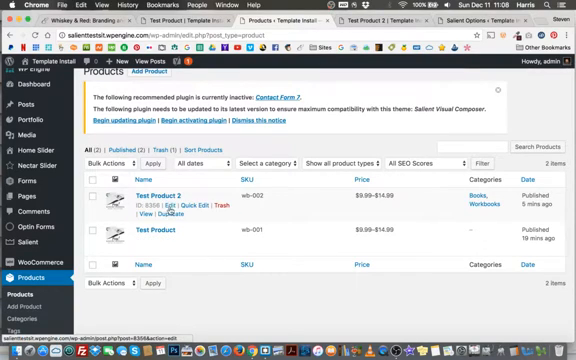
pyautogui.moveTo(175, 220)
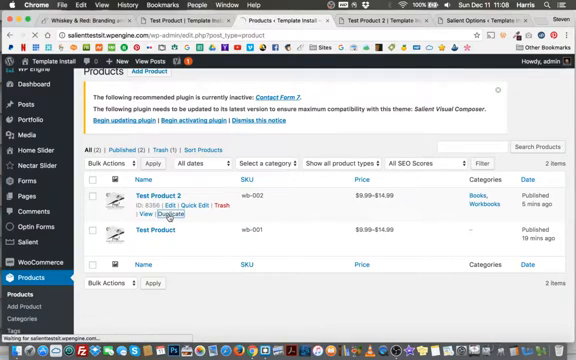
# - Duplicate Test Product 2, retitle the copy 'Test Product 3', and save it as a draft
pyautogui.click(171, 216)
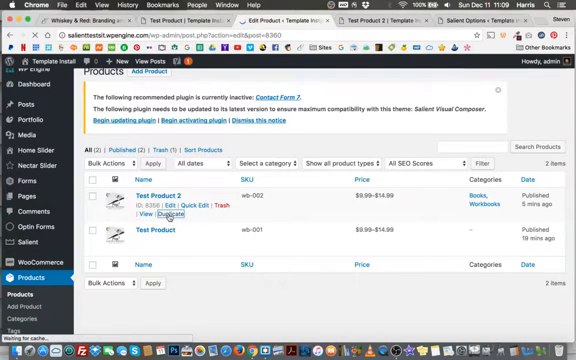
pyautogui.click(163, 221)
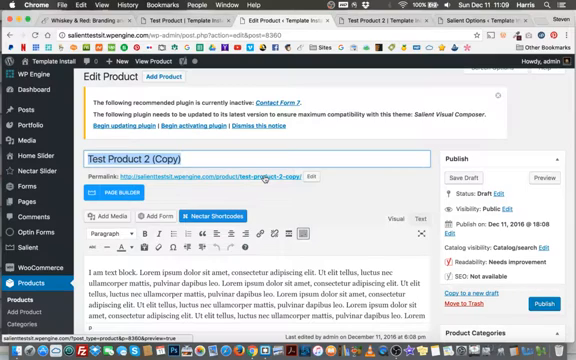
pyautogui.click(180, 161)
pyautogui.write('3')
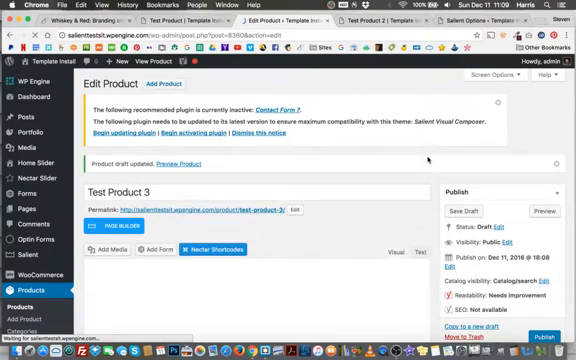
# - Start adding a new Reference product category under Books for Test Product 3
pyautogui.scroll(-3)
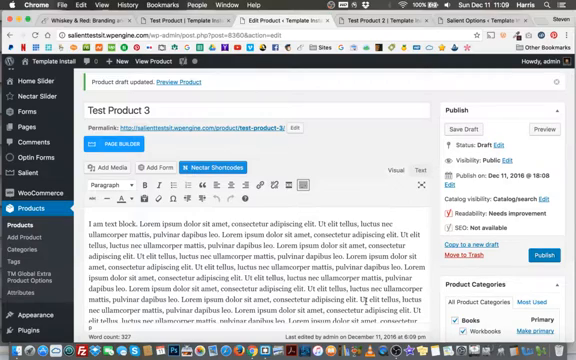
pyautogui.scroll(-3)
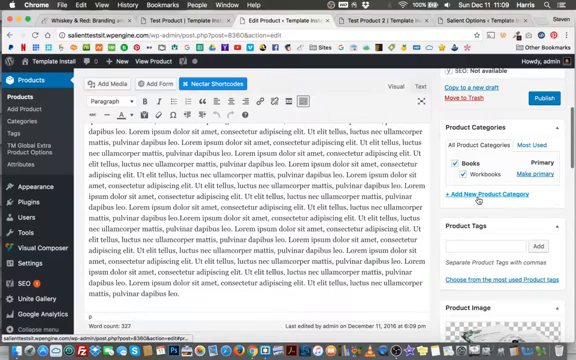
pyautogui.click(475, 193)
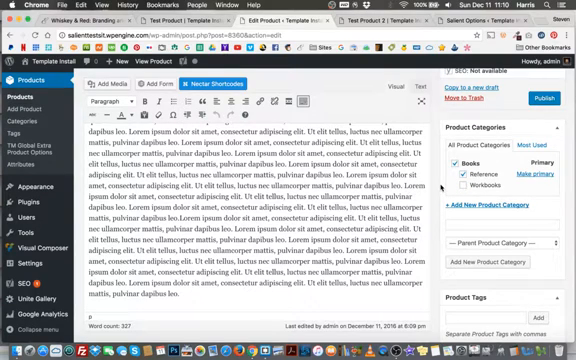
pyautogui.scroll(-3)
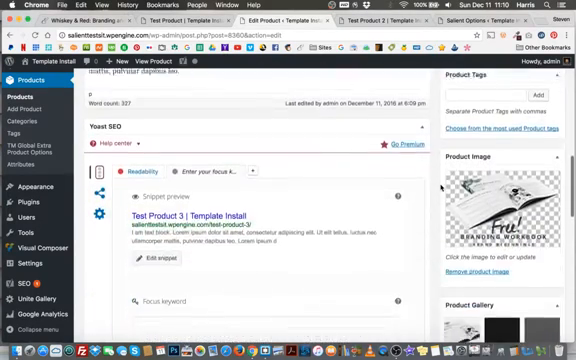
pyautogui.scroll(-3)
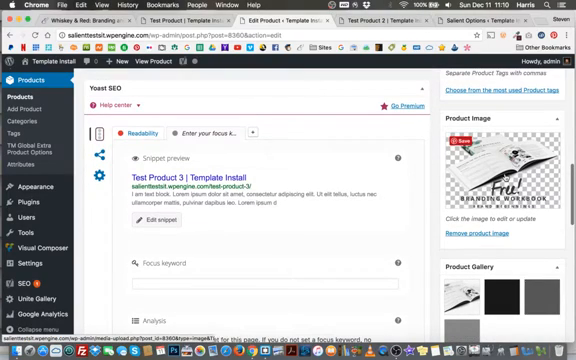
pyautogui.scroll(-3)
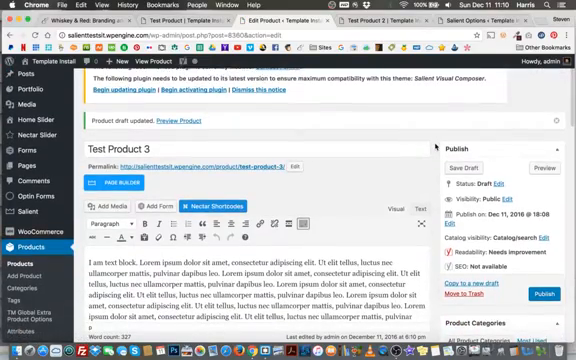
# - Show Test Product 3's variations and expand the eBook variation to view its price and file
pyautogui.scroll(-3)
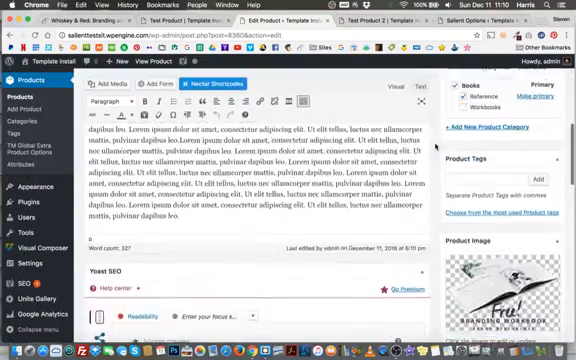
pyautogui.scroll(-3)
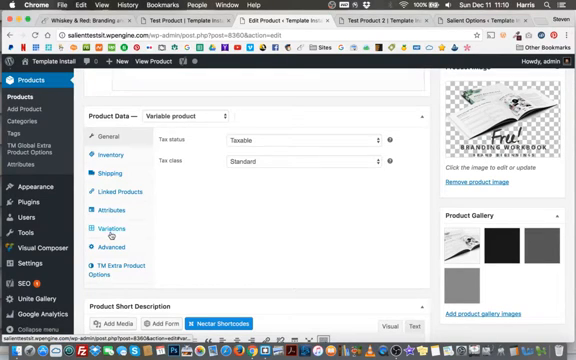
pyautogui.click(125, 230)
pyautogui.write('14.99')
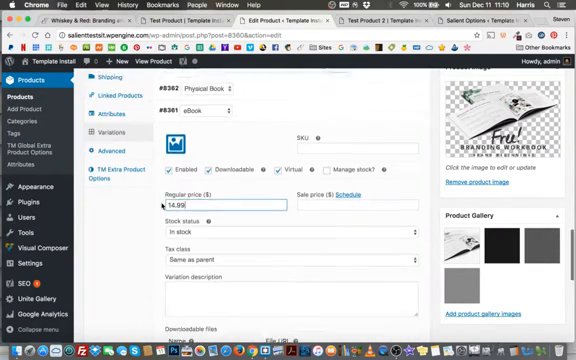
pyautogui.scroll(-3)
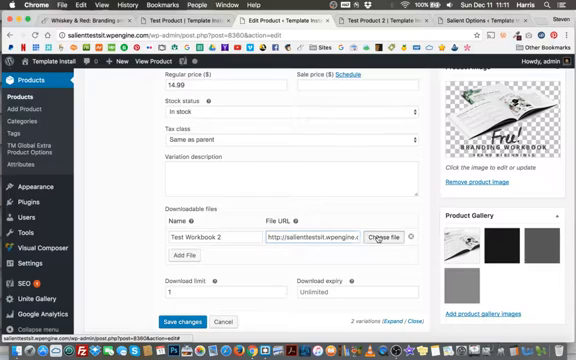
pyautogui.click(375, 239)
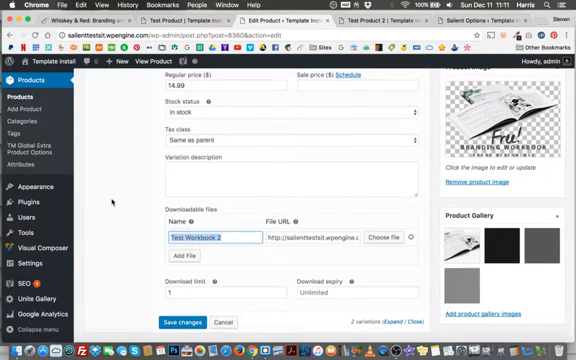
pyautogui.scroll(3)
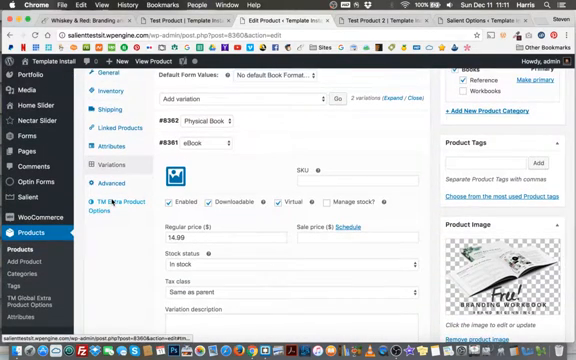